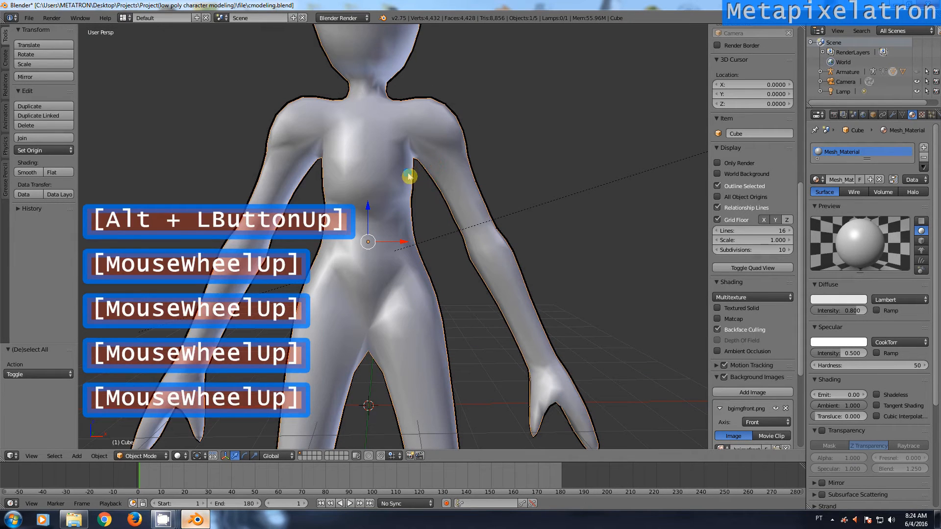
Step: Widen the Properties editor so the material settings have more room beside the character
{"action": "scroll", "scroll_direction": "up", "scroll_amount": 3}
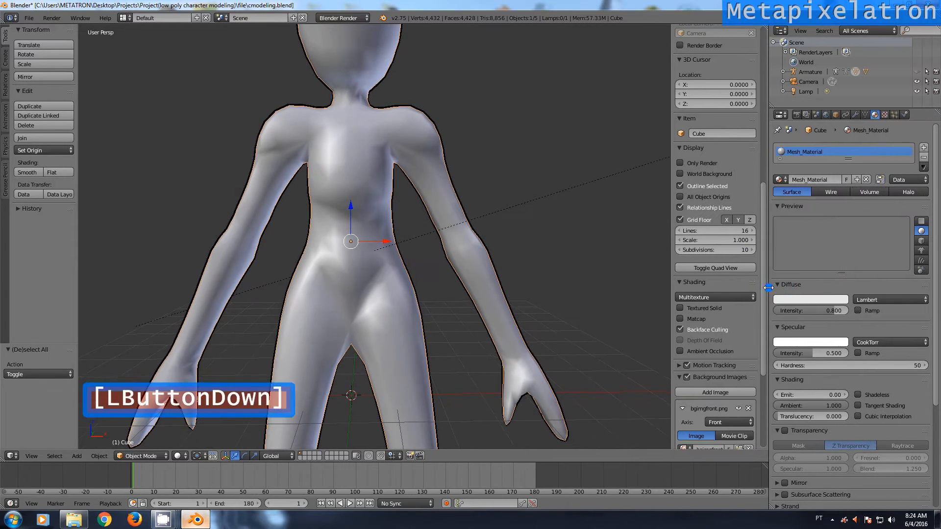
{"action": "left_click", "coordinate": [822, 155]}
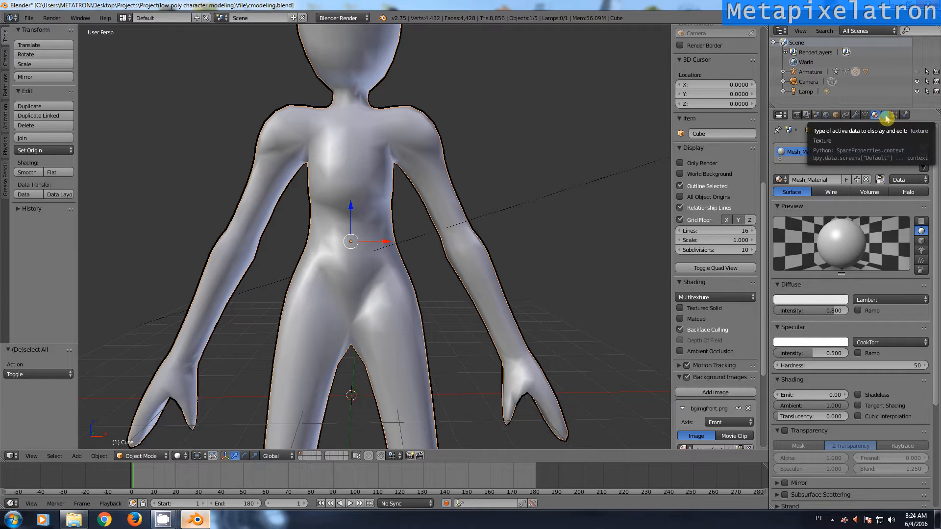
Step: Create a new image texture Texture.001 for the material and browse for its image file
{"action": "left_click", "coordinate": [887, 114]}
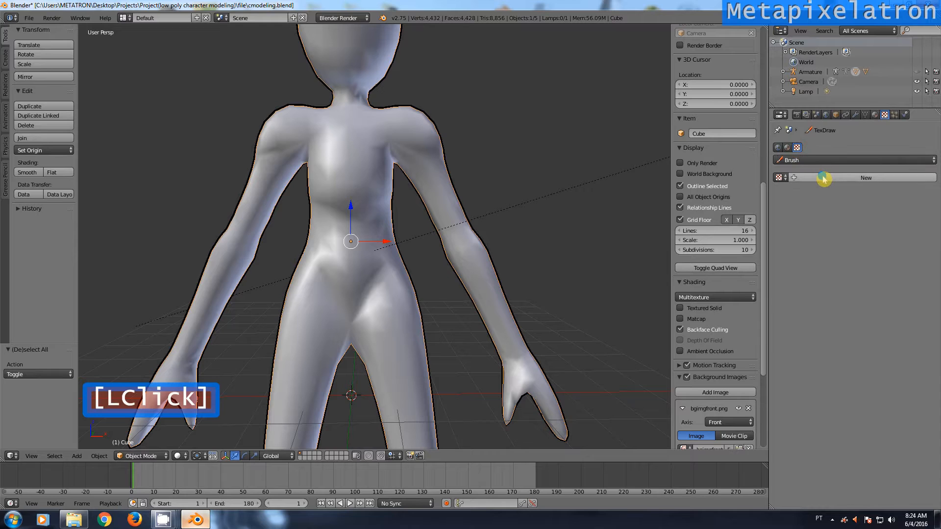
{"action": "left_click", "coordinate": [865, 178]}
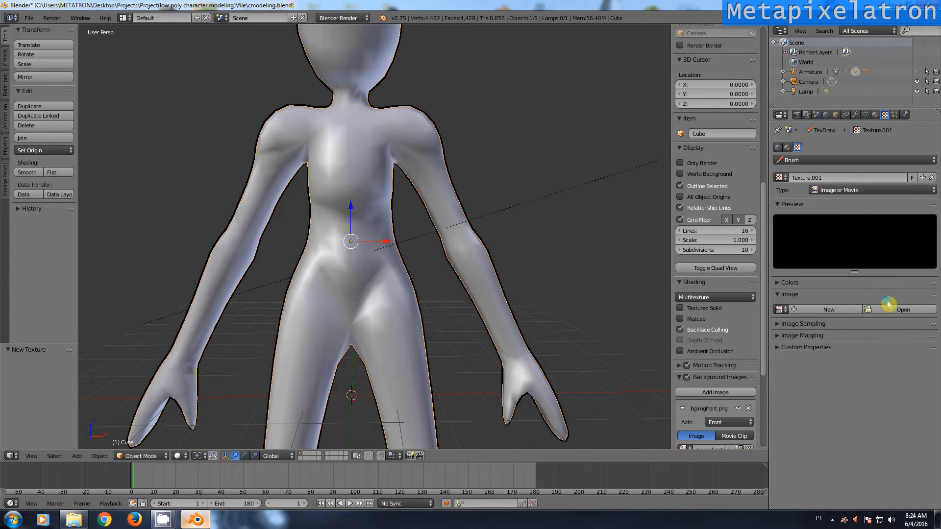
{"action": "left_click", "coordinate": [902, 308]}
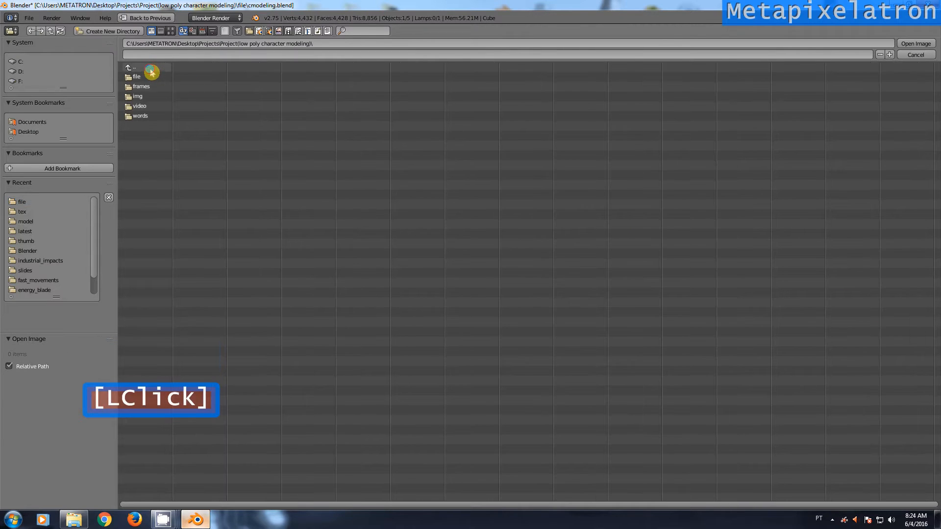
Step: Load chartex_tut.png from the project's img/tex folder into the new texture
{"action": "double_click", "coordinate": [137, 97]}
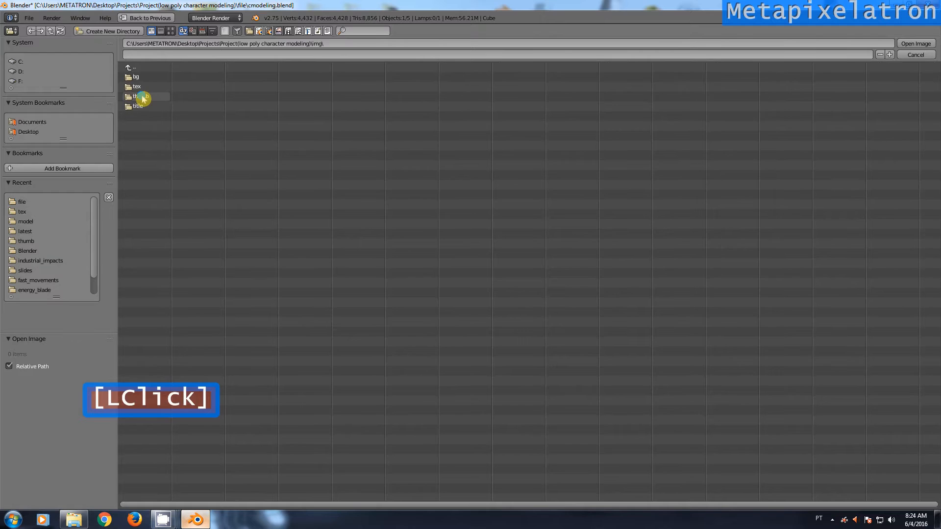
{"action": "double_click", "coordinate": [137, 96]}
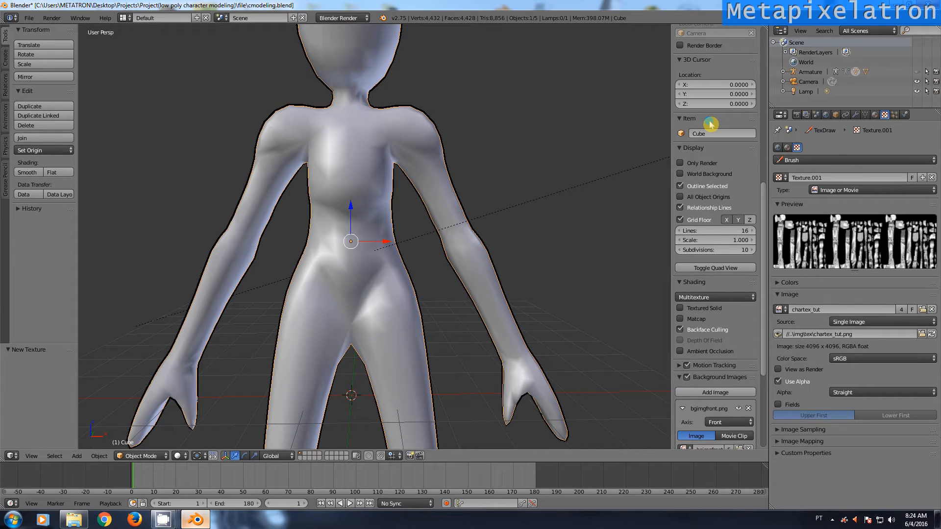
Step: Set the texture's Mapping to UV coordinates using UVMap
{"action": "left_click", "coordinate": [787, 116]}
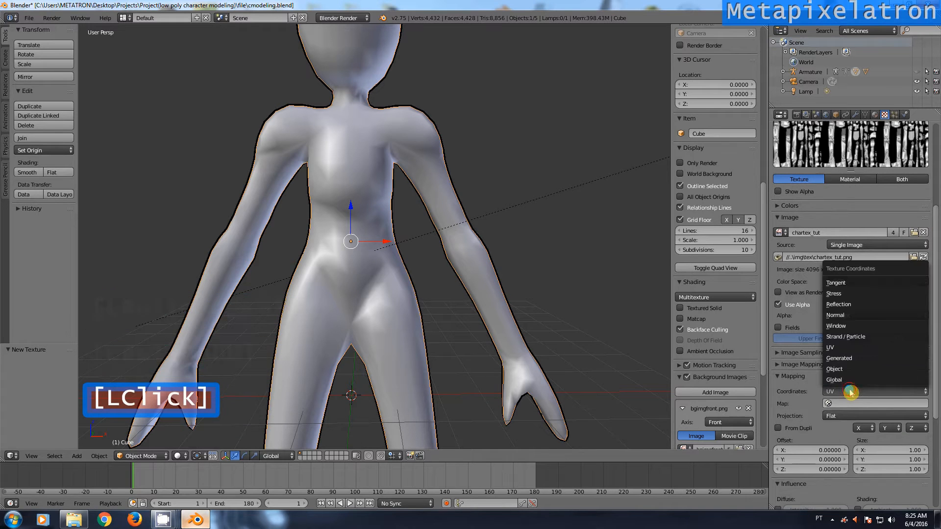
{"action": "left_click", "coordinate": [830, 347]}
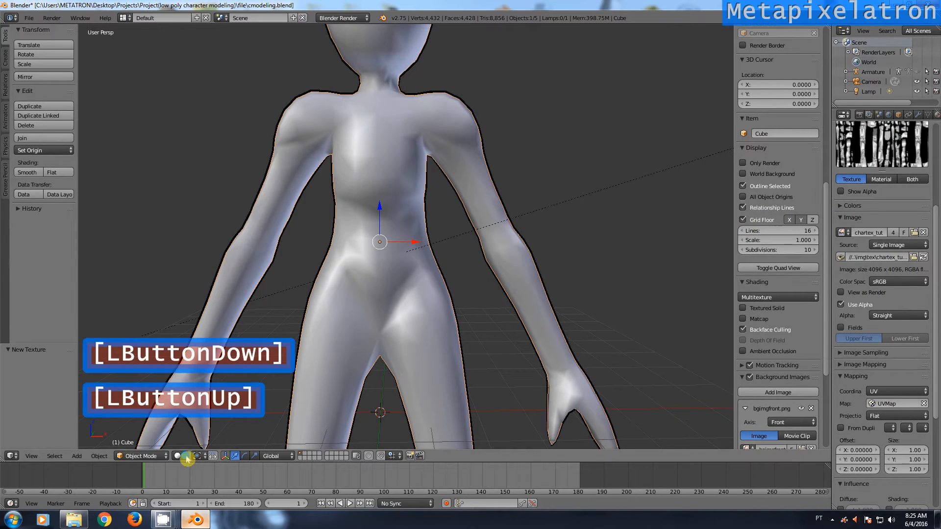
Step: Set viewport shading to Material so the chartex_tut texture shows on the character
{"action": "left_click", "coordinate": [186, 455]}
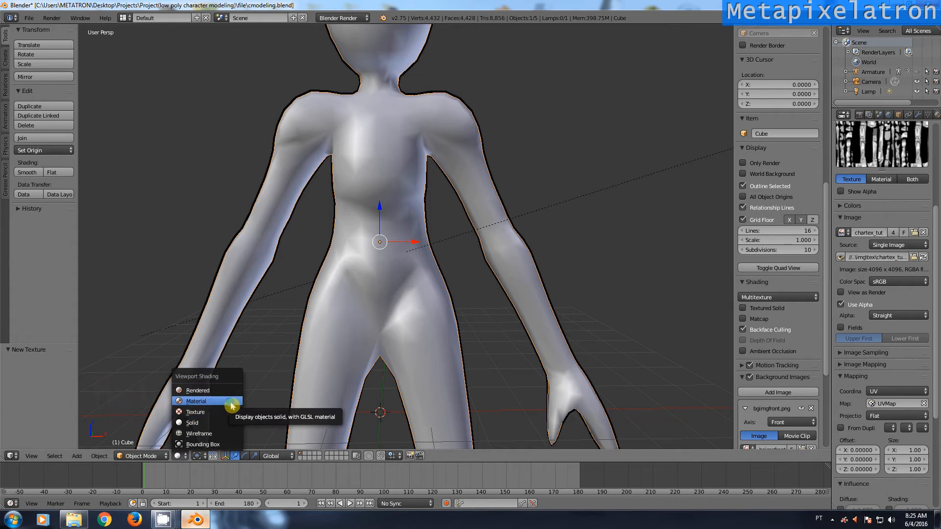
{"action": "mouse_move", "coordinate": [212, 402]}
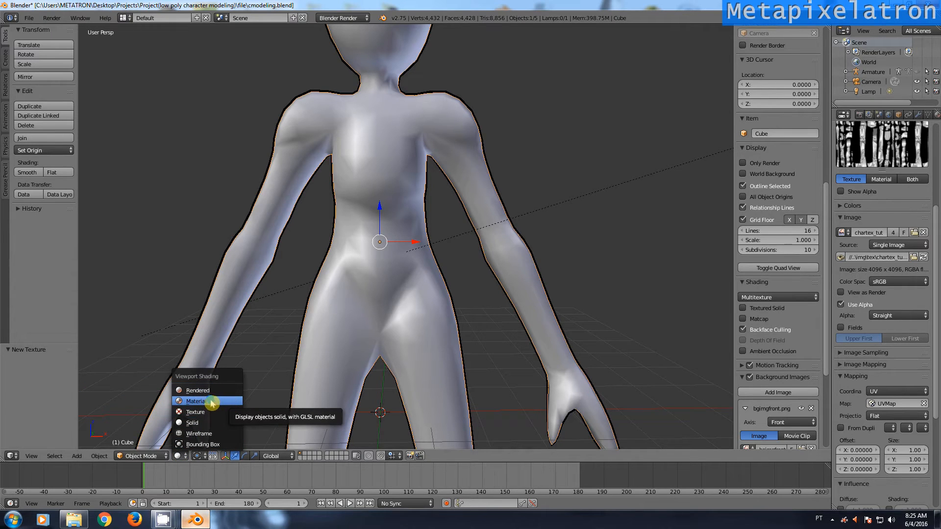
{"action": "left_click", "coordinate": [195, 401]}
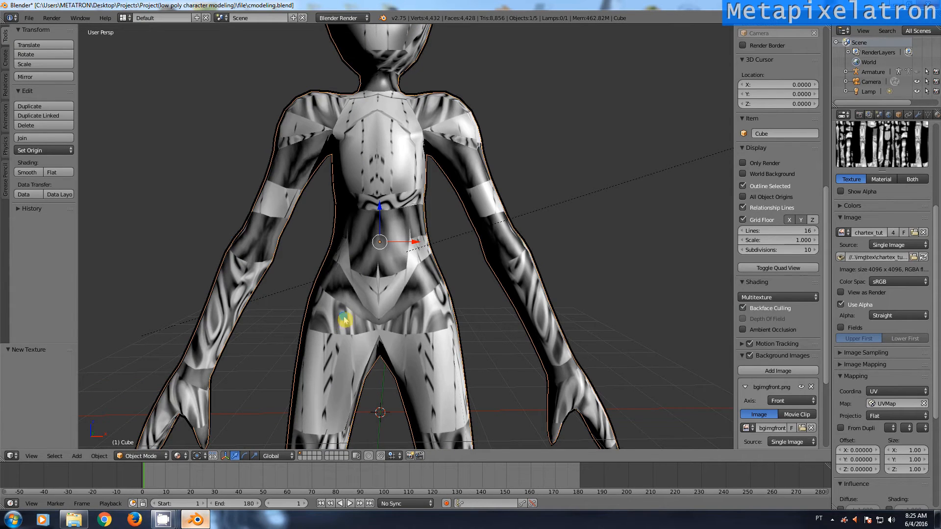
{"action": "scroll", "scroll_direction": "down", "scroll_amount": 3}
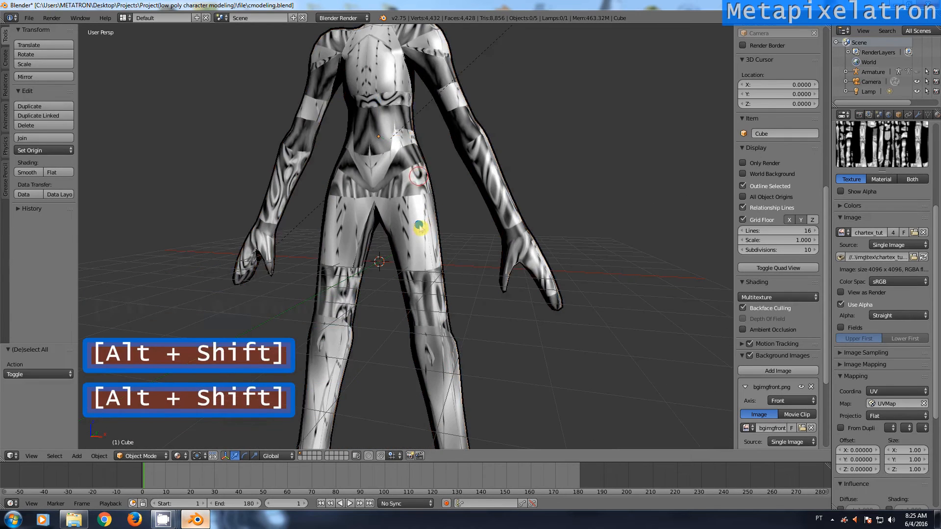
Step: View the OpenGL Render Result of the textured character and begin switching the editor back
{"action": "scroll", "scroll_direction": "down", "scroll_amount": 3}
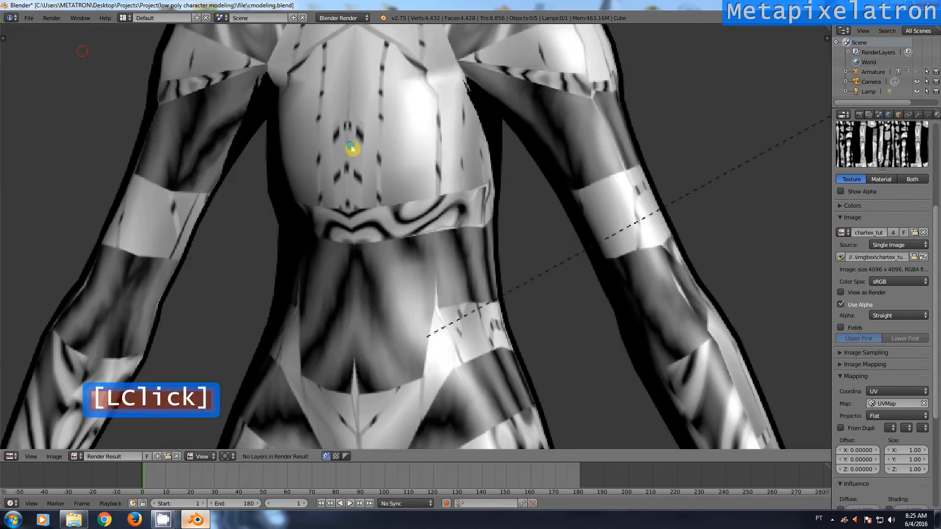
{"action": "scroll", "scroll_direction": "down", "scroll_amount": 3}
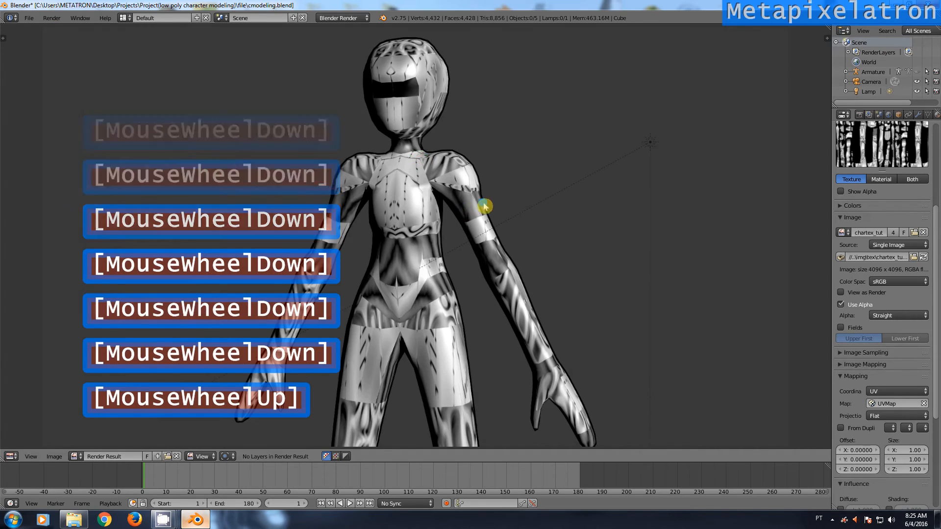
{"action": "left_click", "coordinate": [10, 456]}
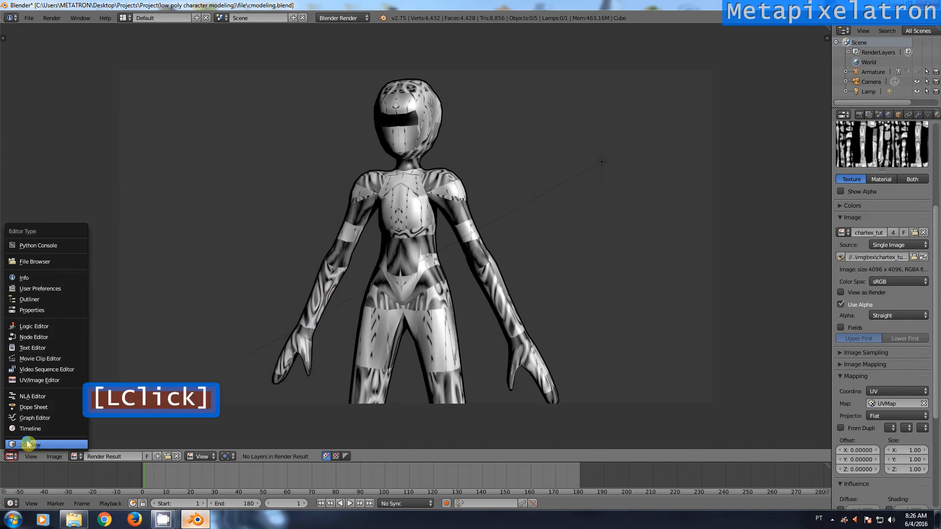